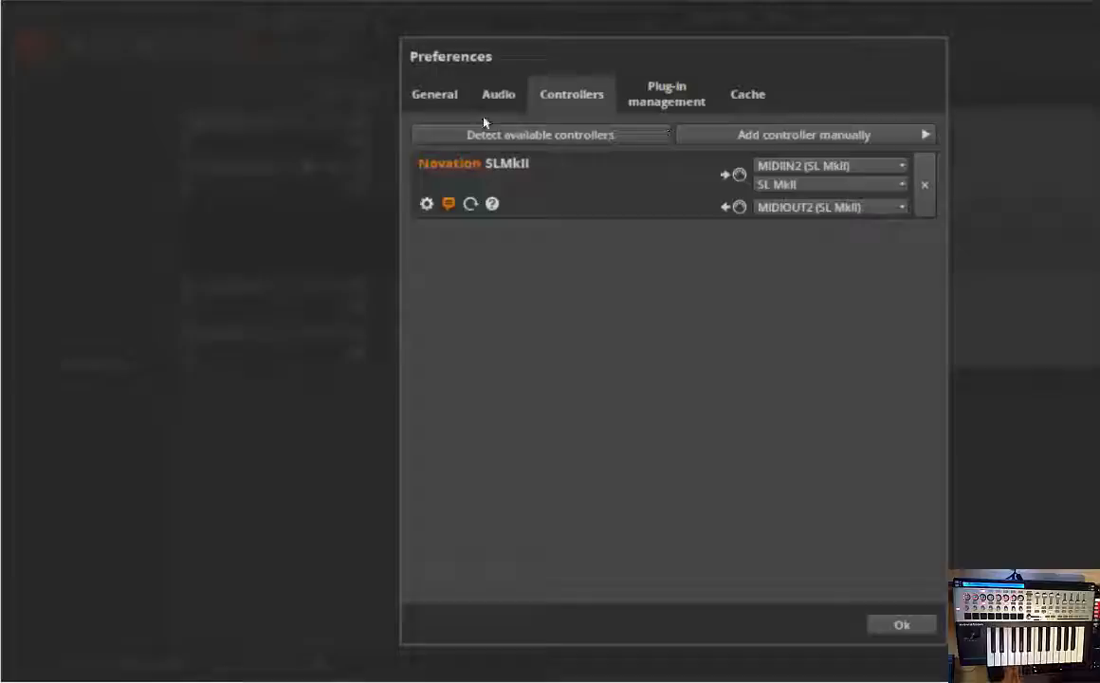
mouse_move(607, 195)
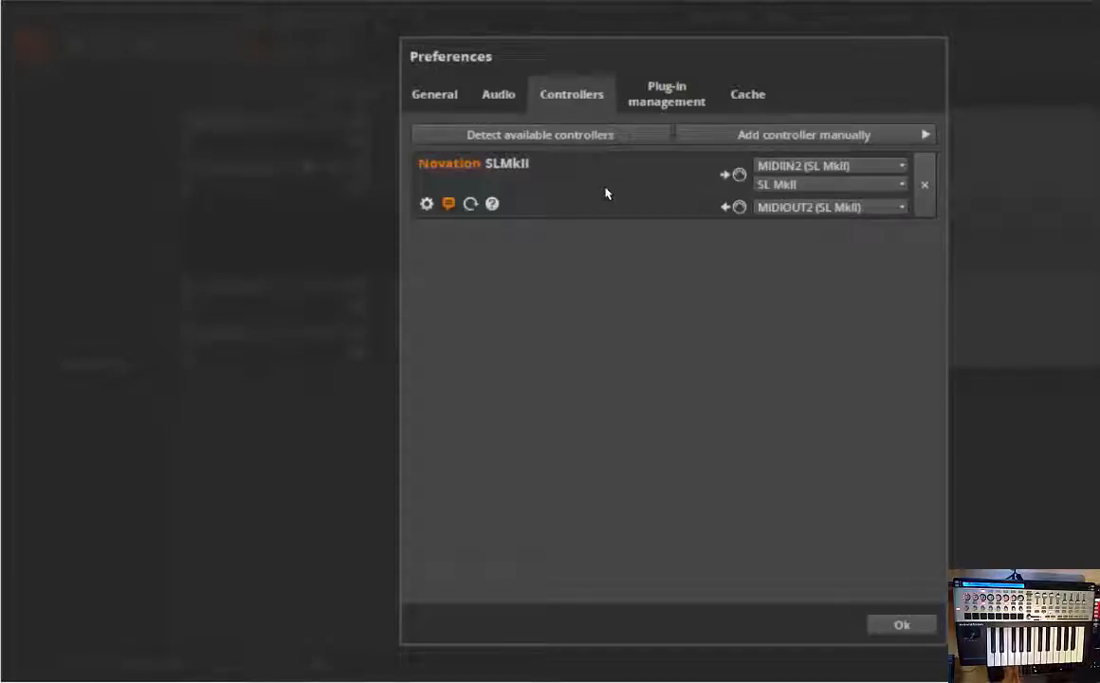
Step: Browse the controller manufacturers in preferences, then return to the project
left_click(804, 134)
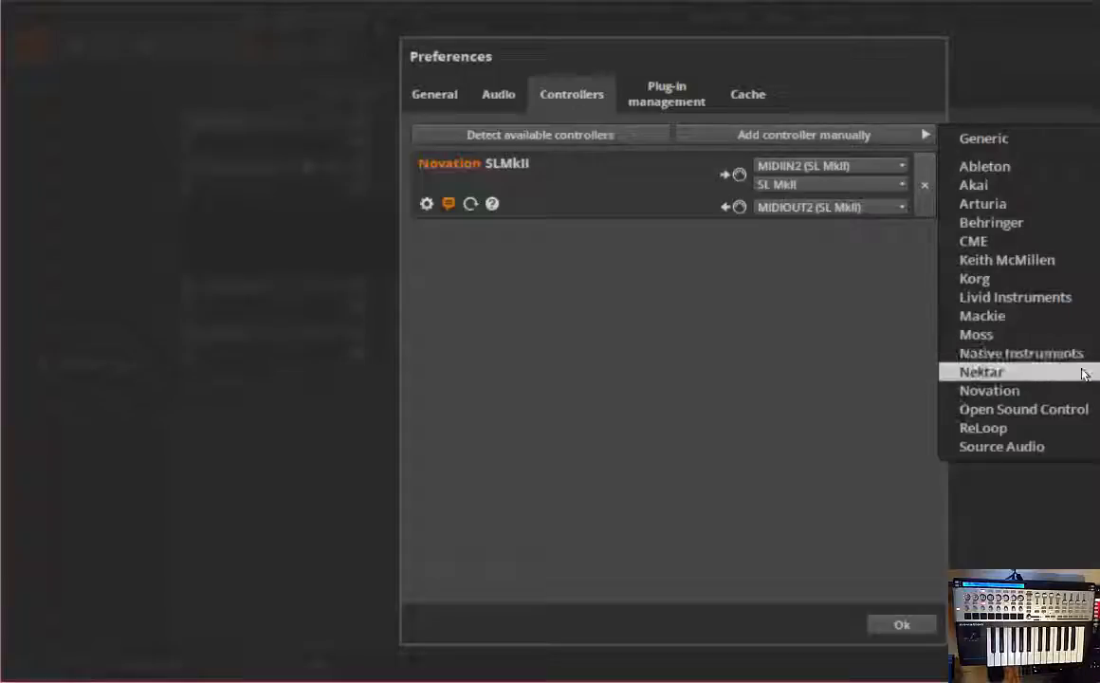
mouse_move(989, 390)
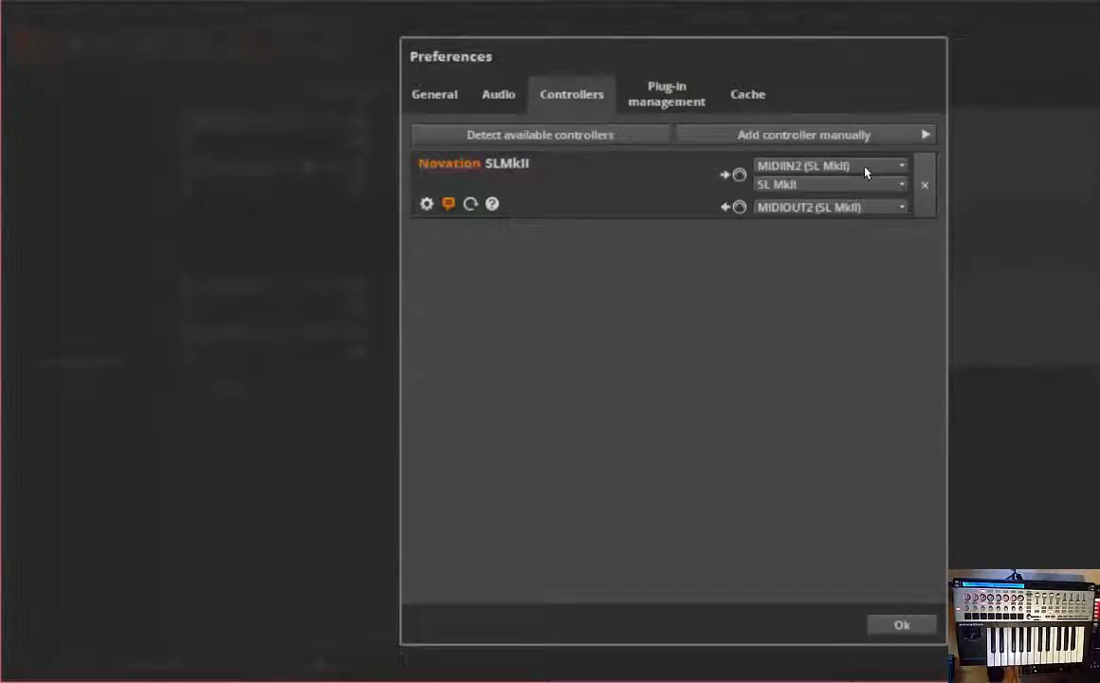
mouse_move(821, 171)
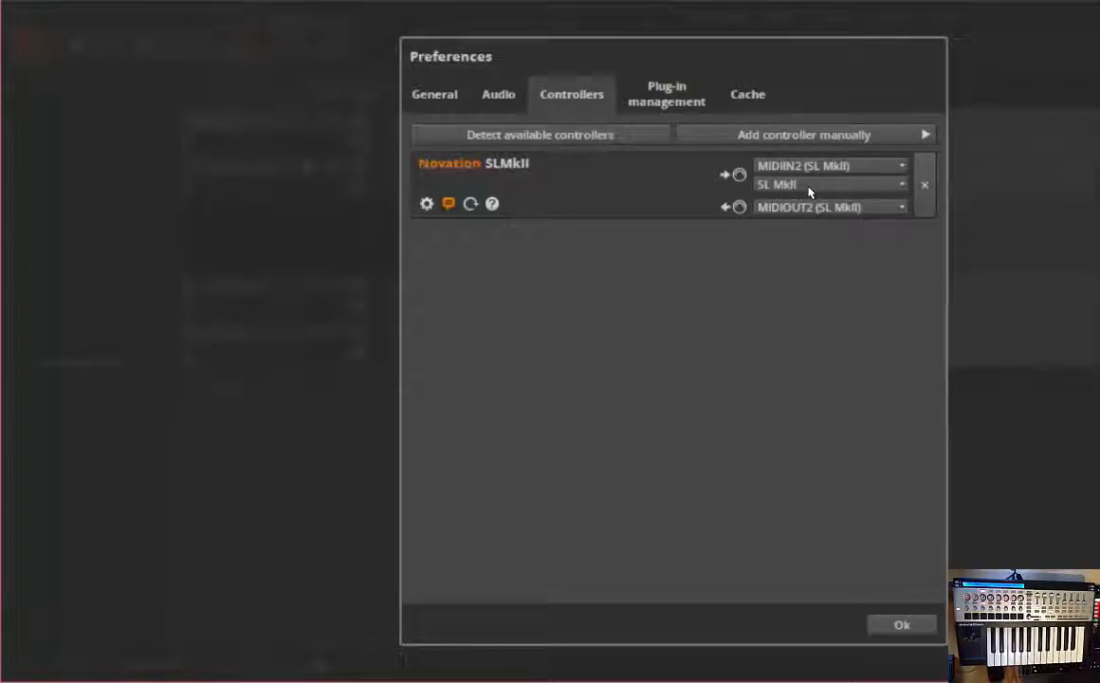
mouse_move(801, 191)
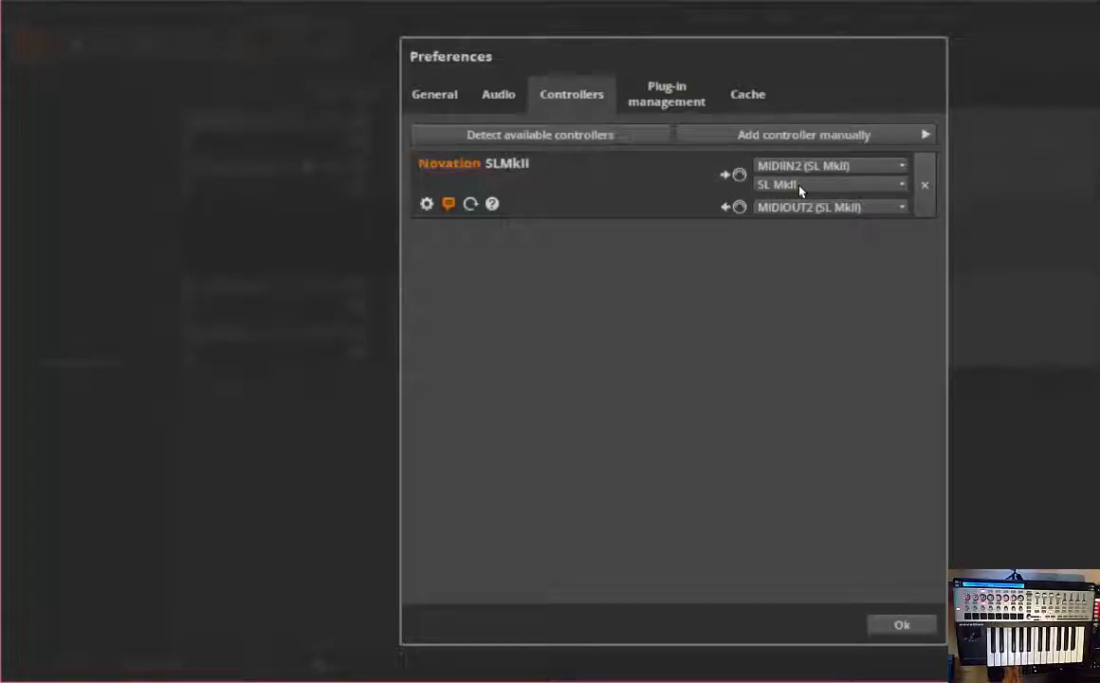
left_click(900, 624)
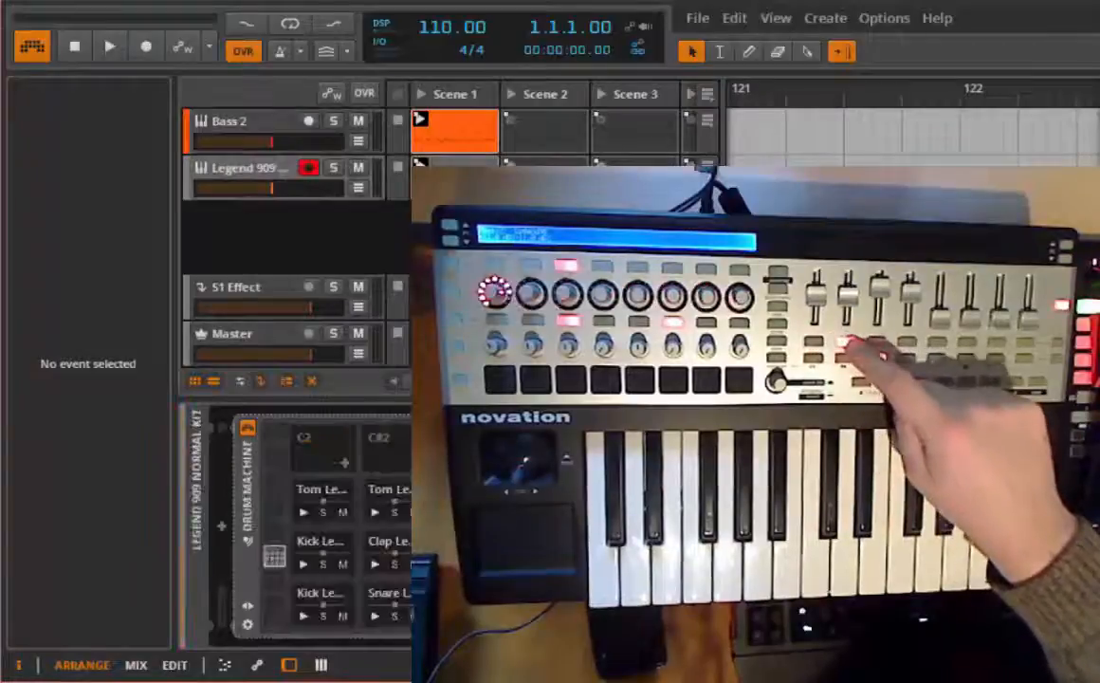
Step: Arm the Bass 2 track for recording and show its Polysynth device
left_click(229, 120)
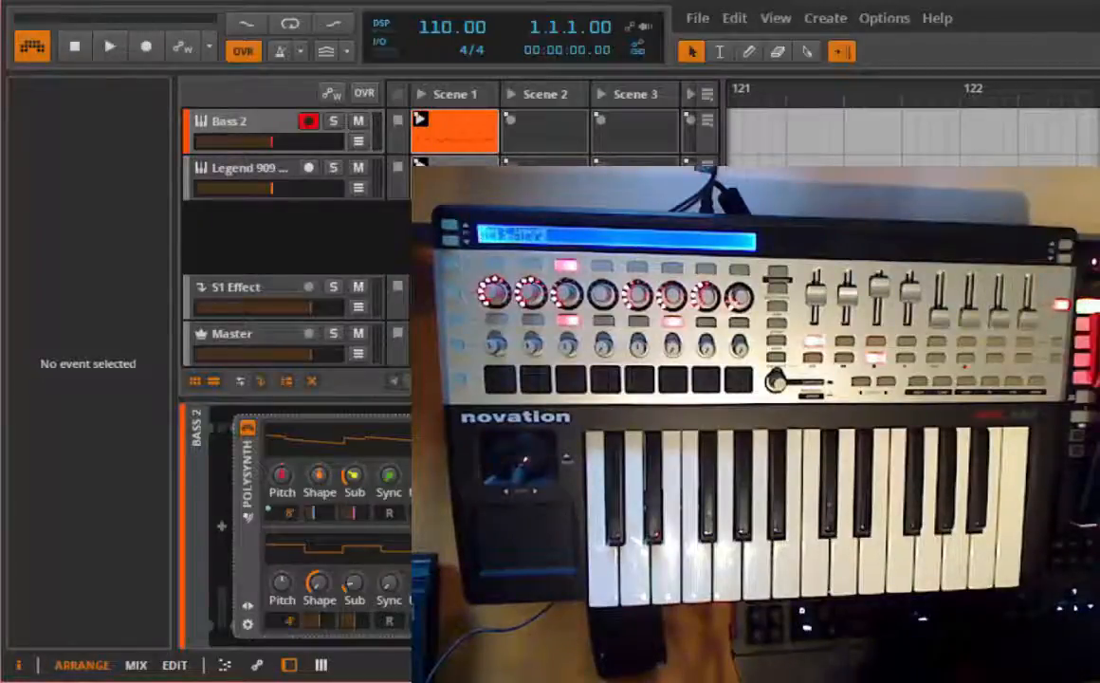
left_click(228, 121)
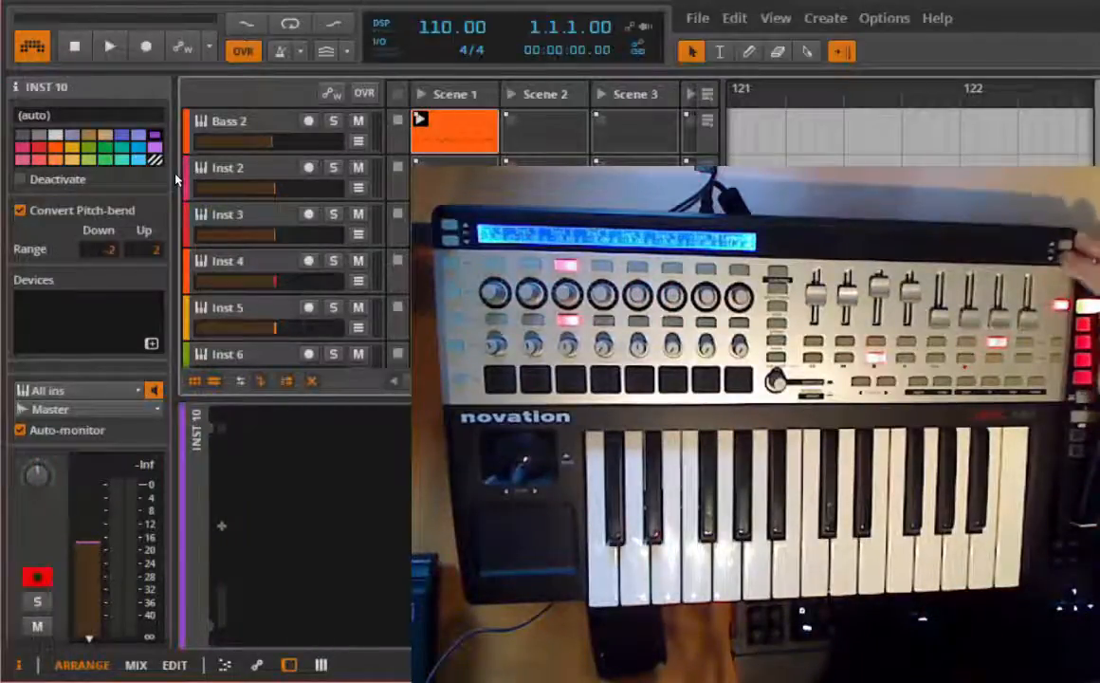
left_click(228, 120)
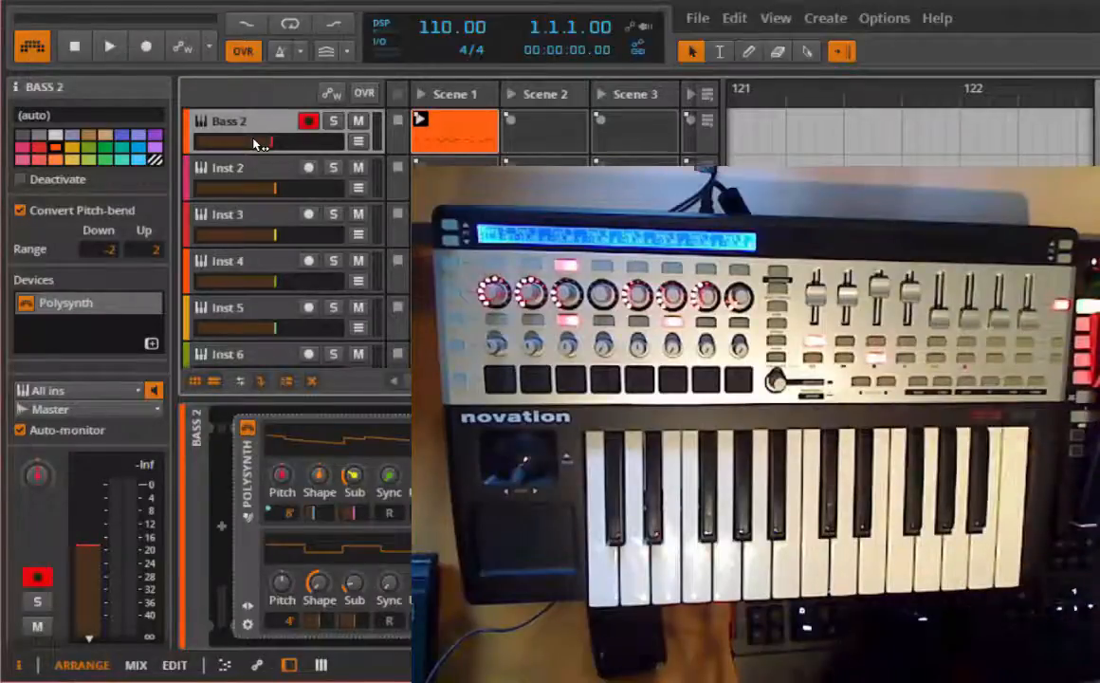
Step: Select the S1 Effect return track so its send list from every track shows
left_click(109, 47)
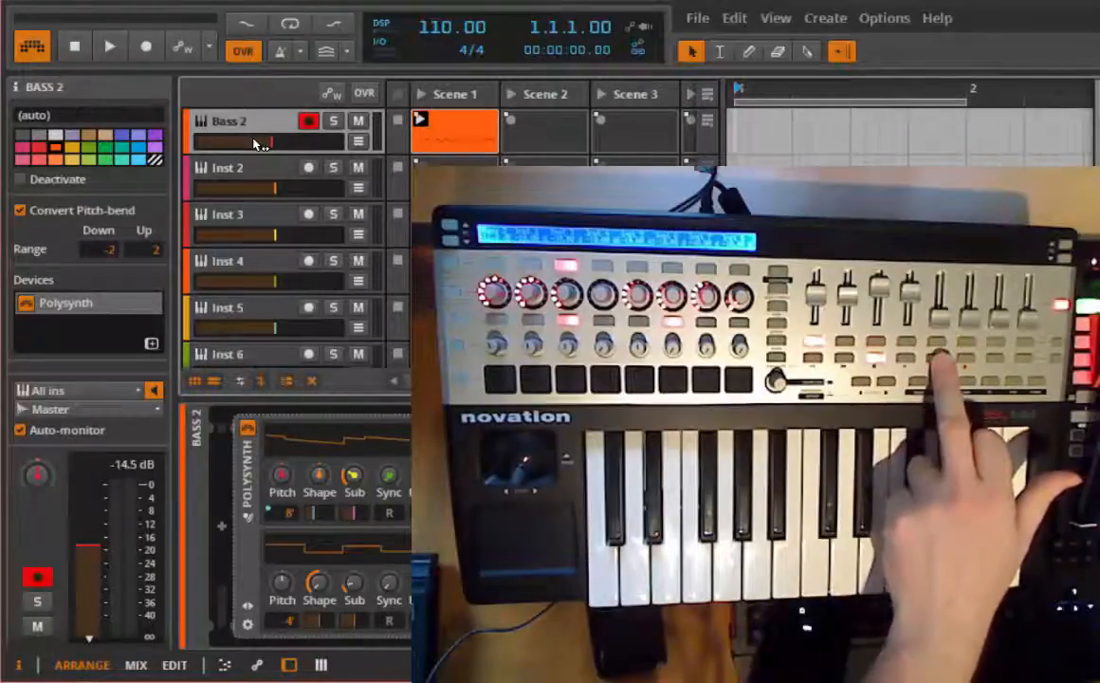
left_click(146, 46)
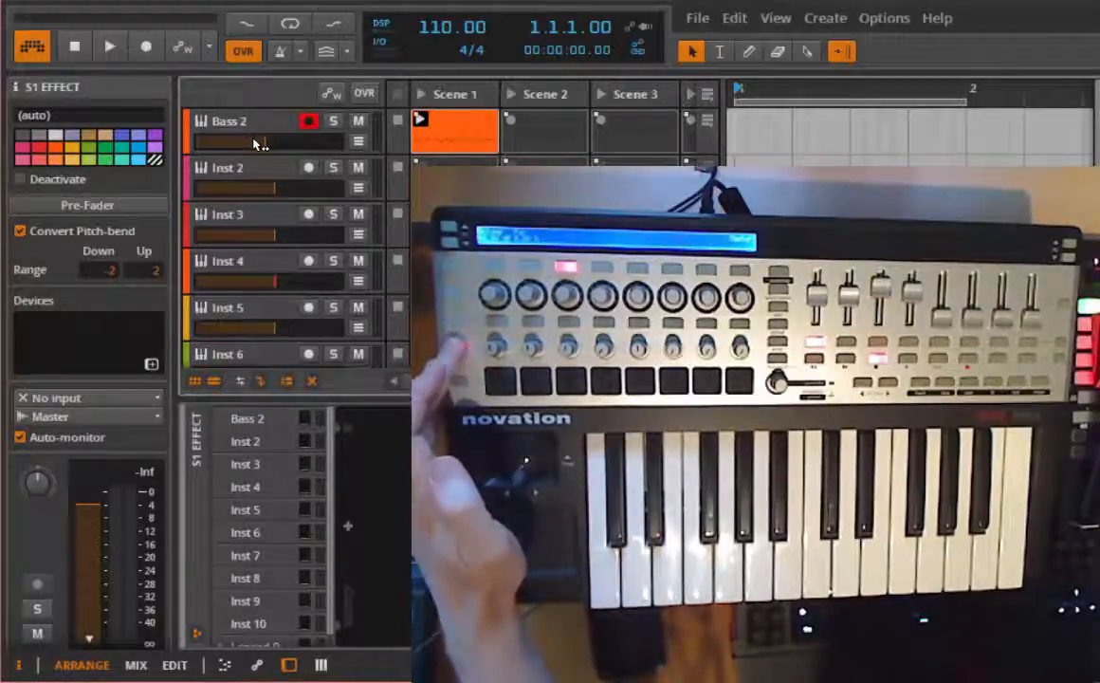
Step: Arm and select Inst 4 instead of Bass 2, showing its empty device chain
left_click(228, 261)
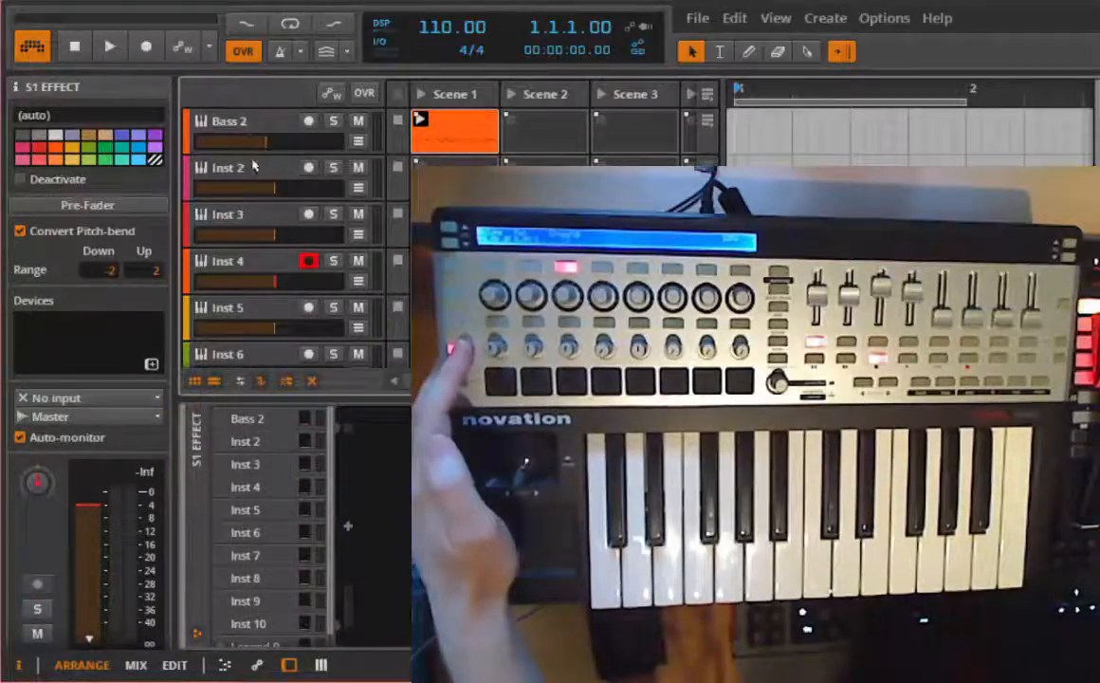
scroll("down", 3)
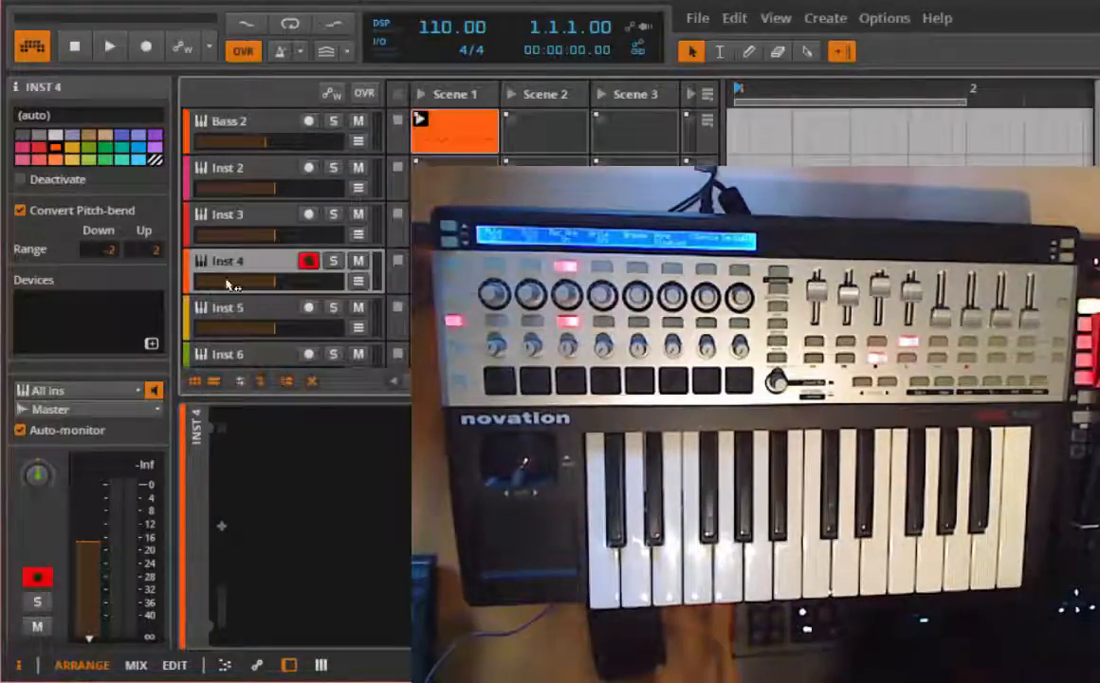
left_click(227, 121)
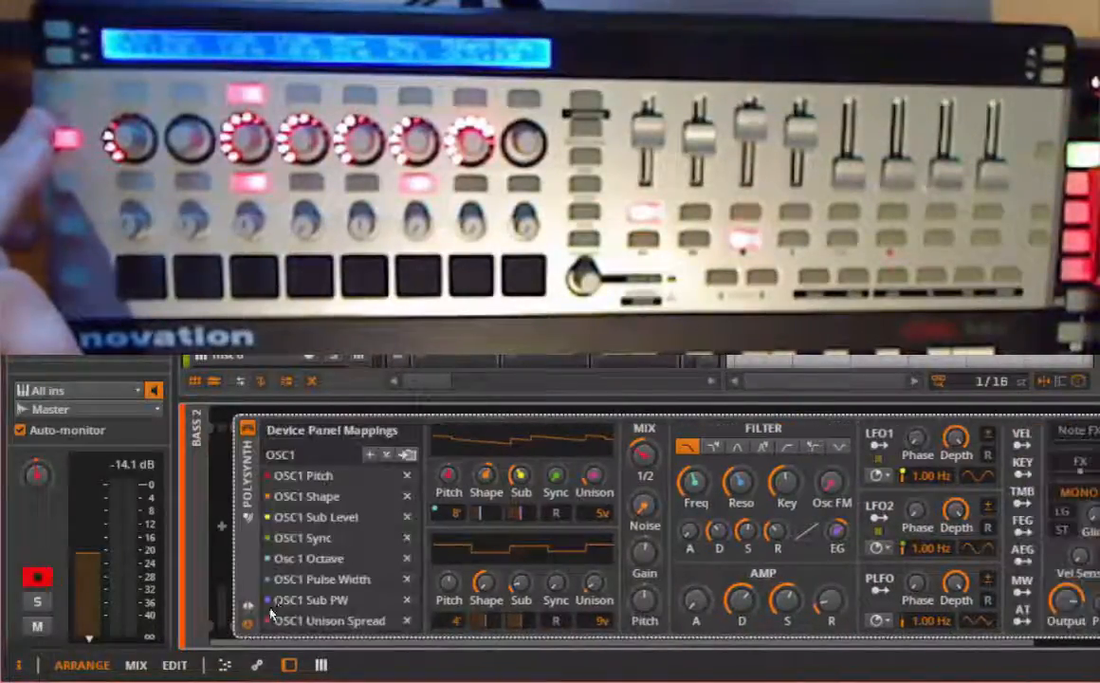
left_click(280, 455)
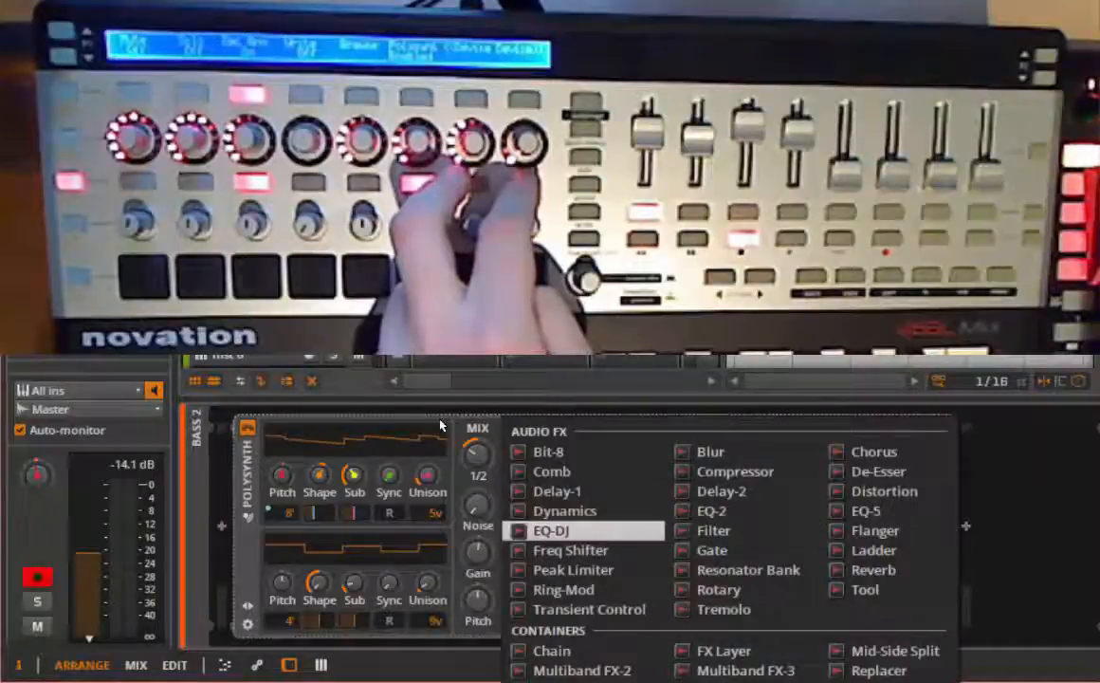
Step: Open the device browser popup listing Audio FX for the Polysynth chain
left_click(551, 531)
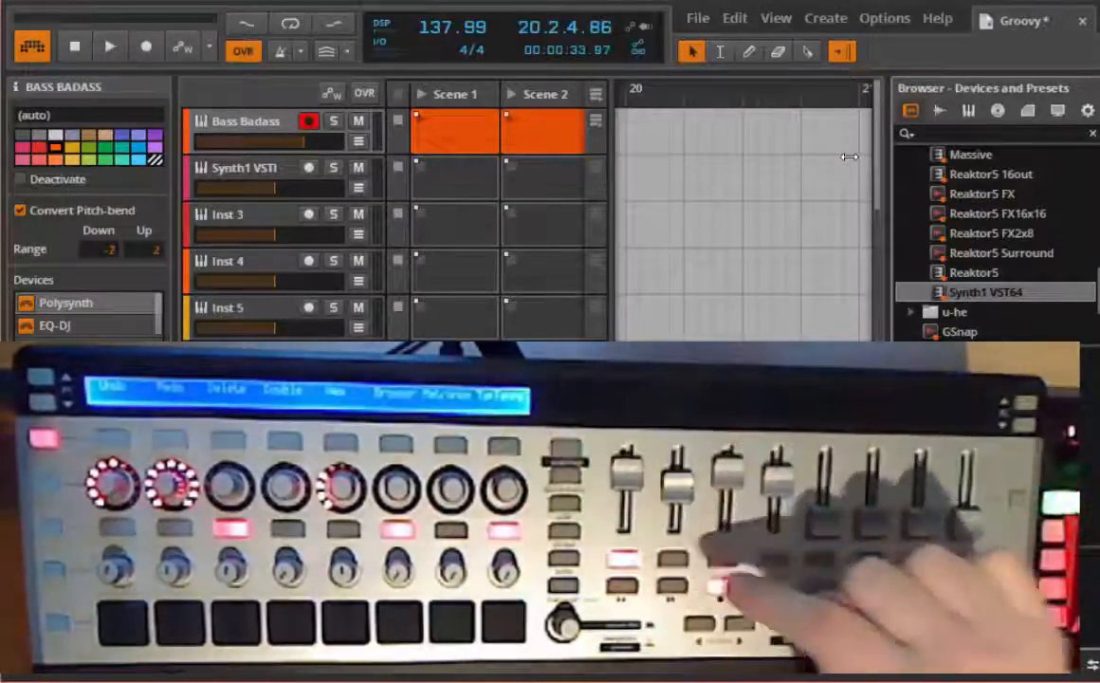
Step: Start the song playing from the transport at about 183 BPM
left_click(109, 46)
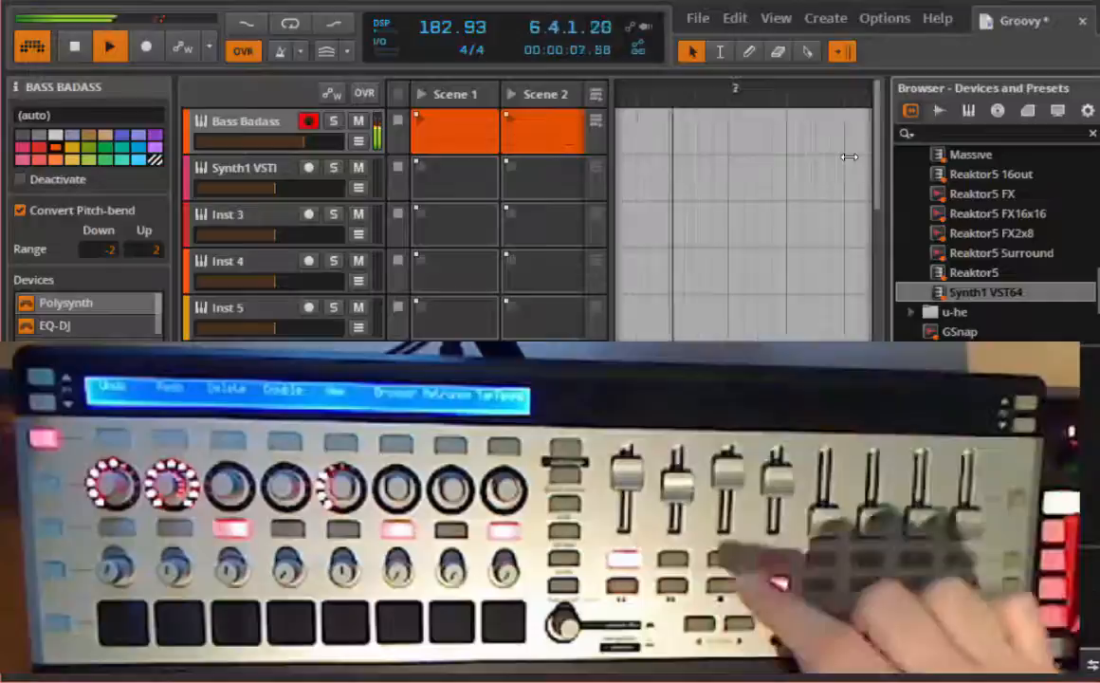
left_click(109, 46)
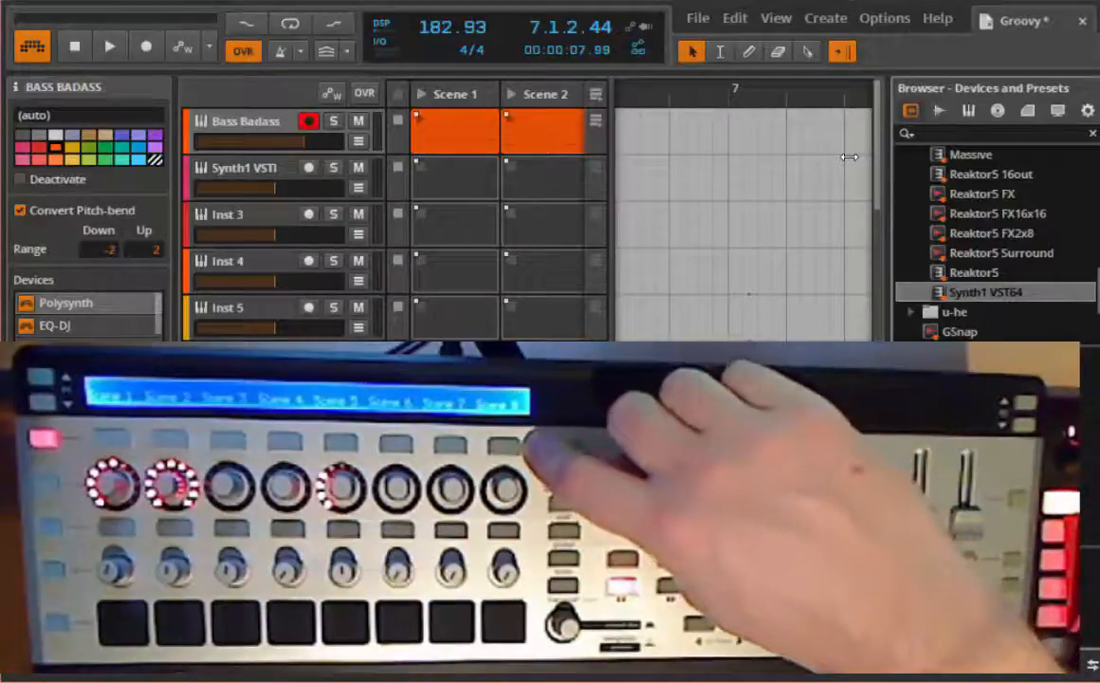
Step: Stop playback from the transport
left_click(108, 46)
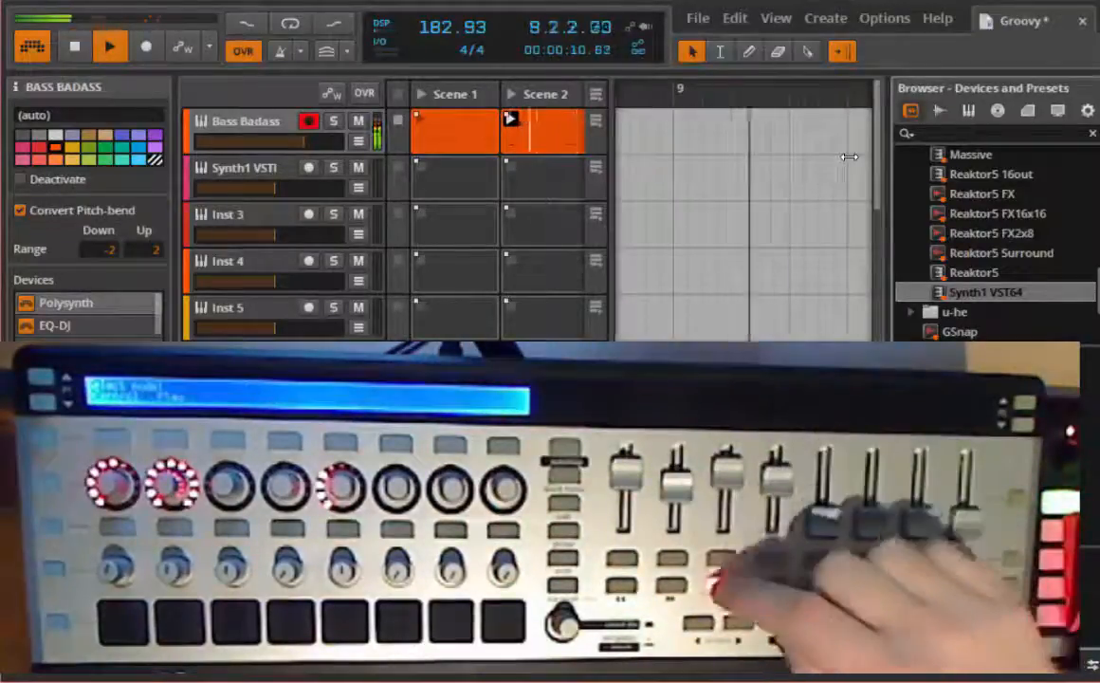
Step: Run the transport so the launched Scene 2 clip on Bass Badass plays
left_click(109, 47)
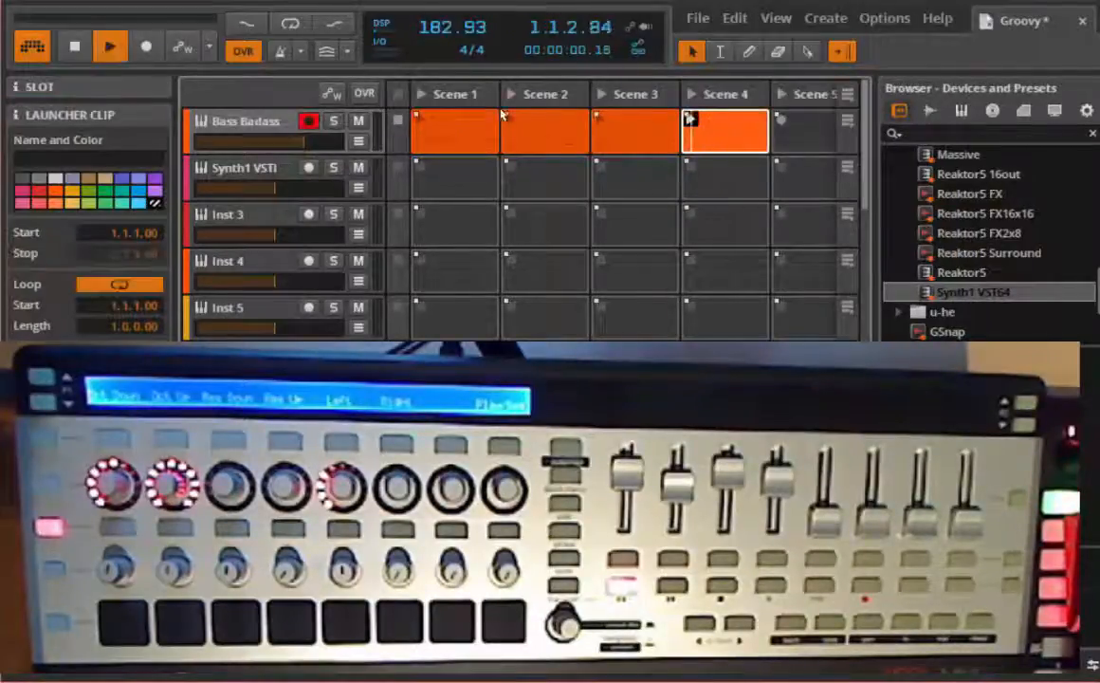
Step: Launch the Scene 4 clip on the Bass Badass track
left_click(365, 93)
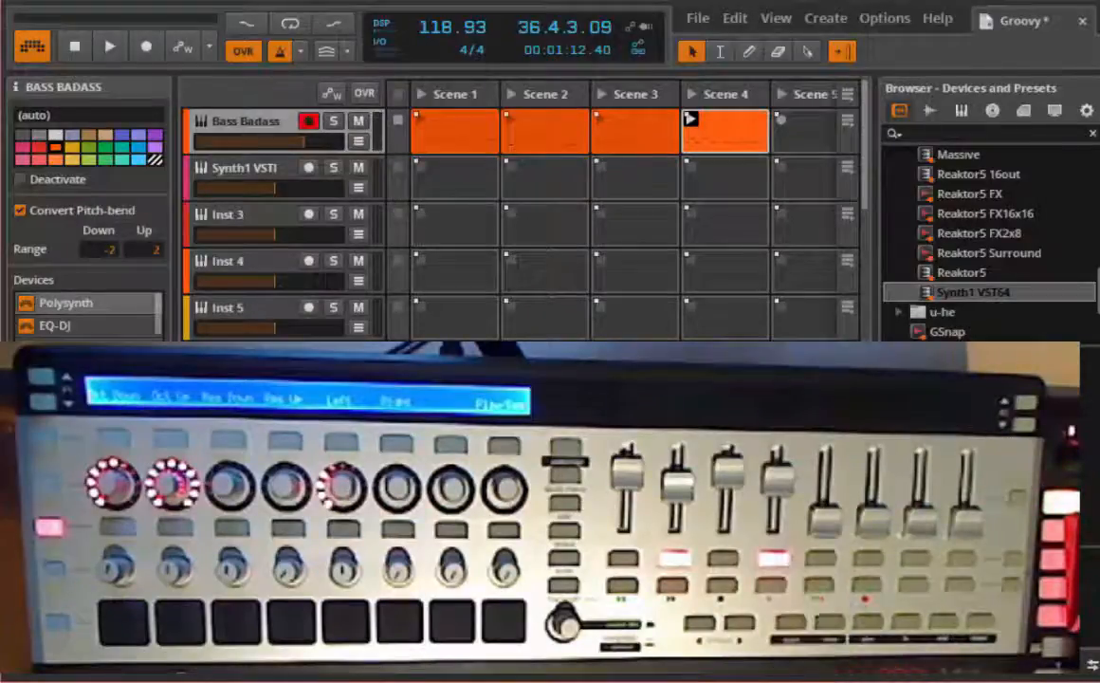
Step: Open the Options menu listing recording and plug-in options
left_click(883, 18)
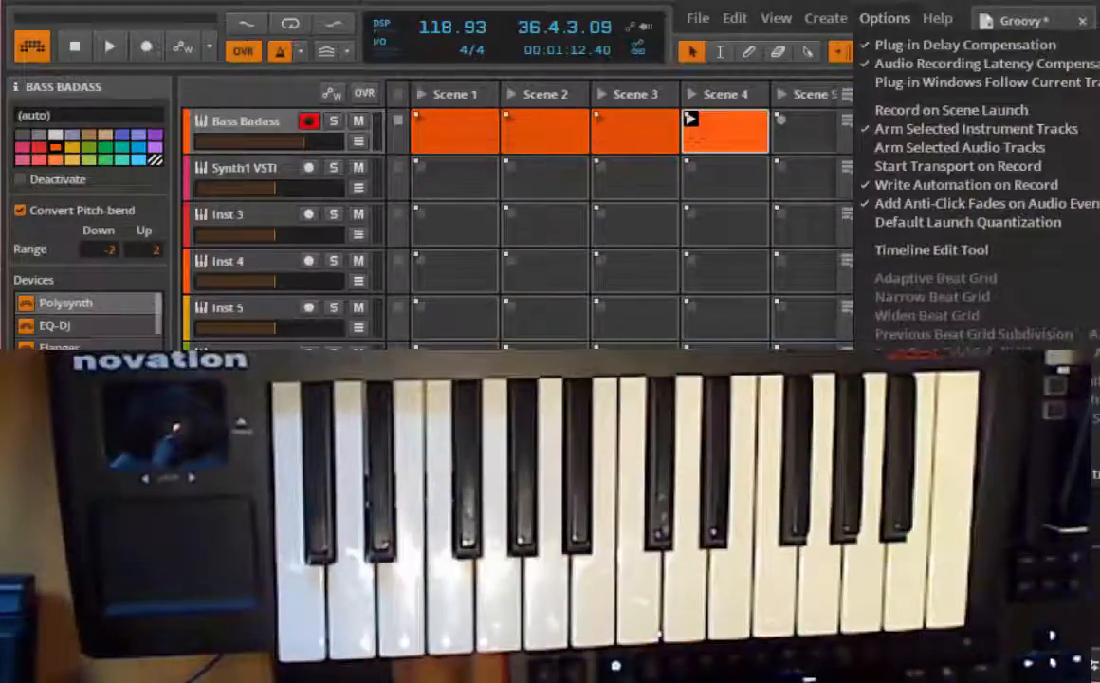